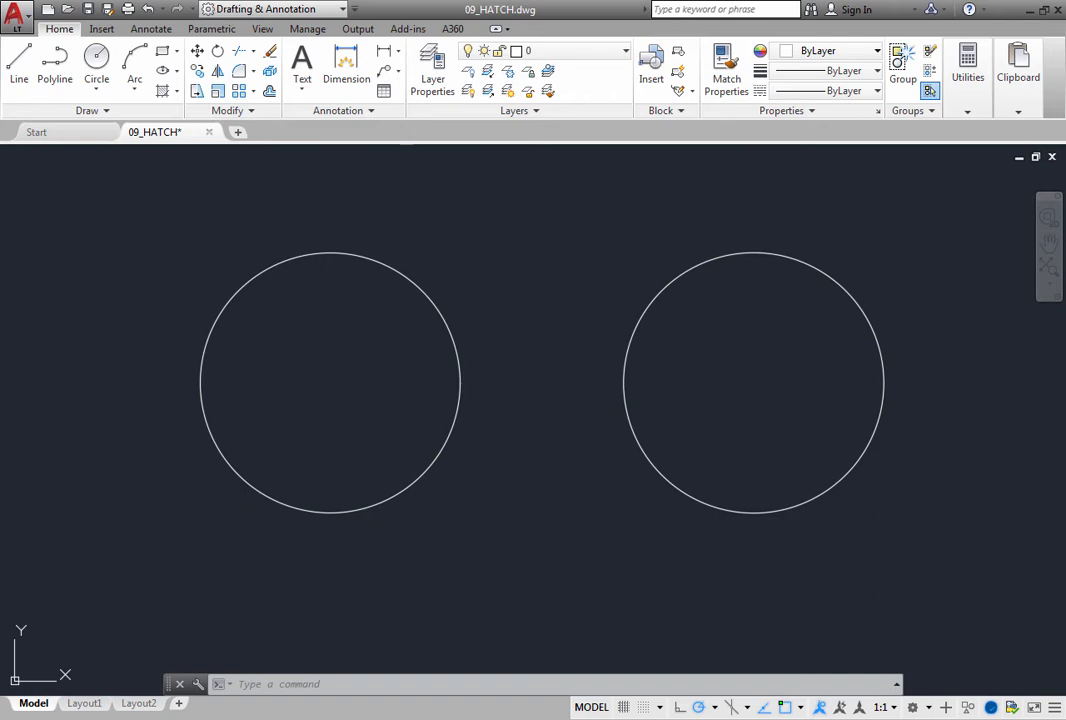
mouse_move(172, 268)
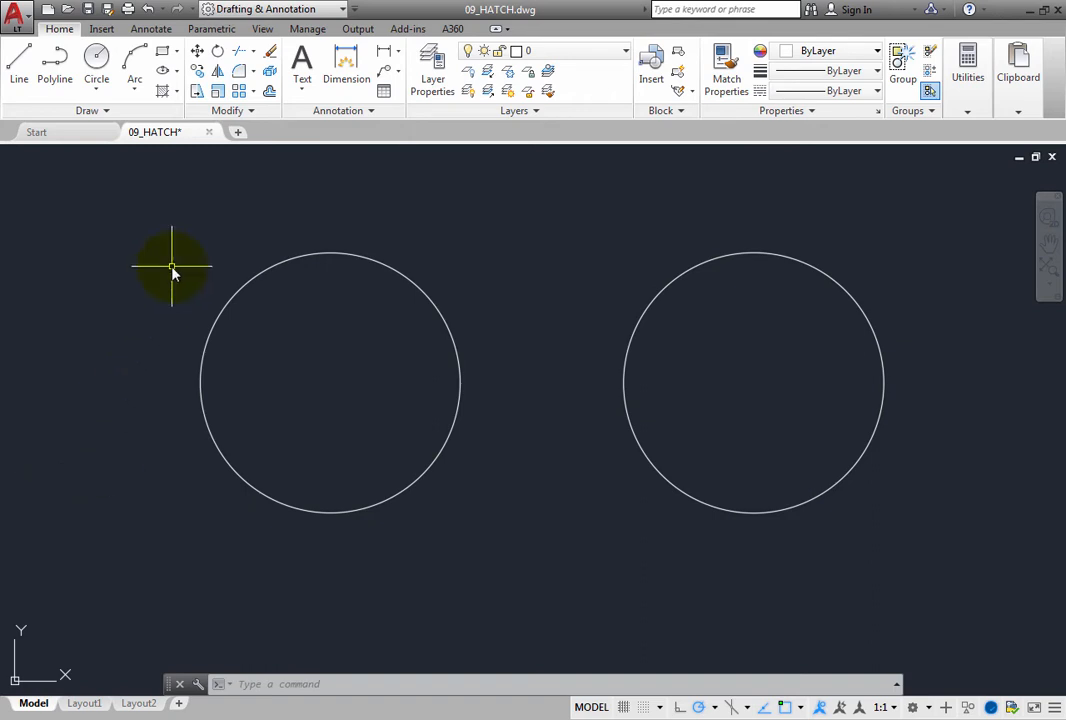
mouse_move(163, 91)
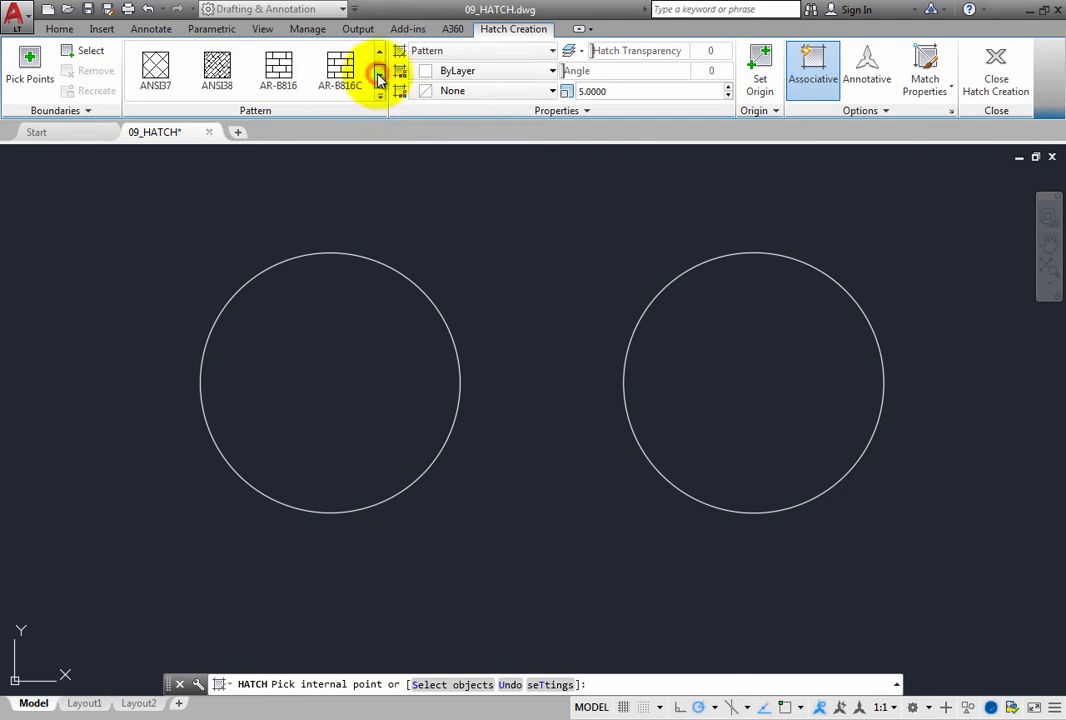
Browse the full hatch pattern gallery and select the EARTH pattern.
click(379, 78)
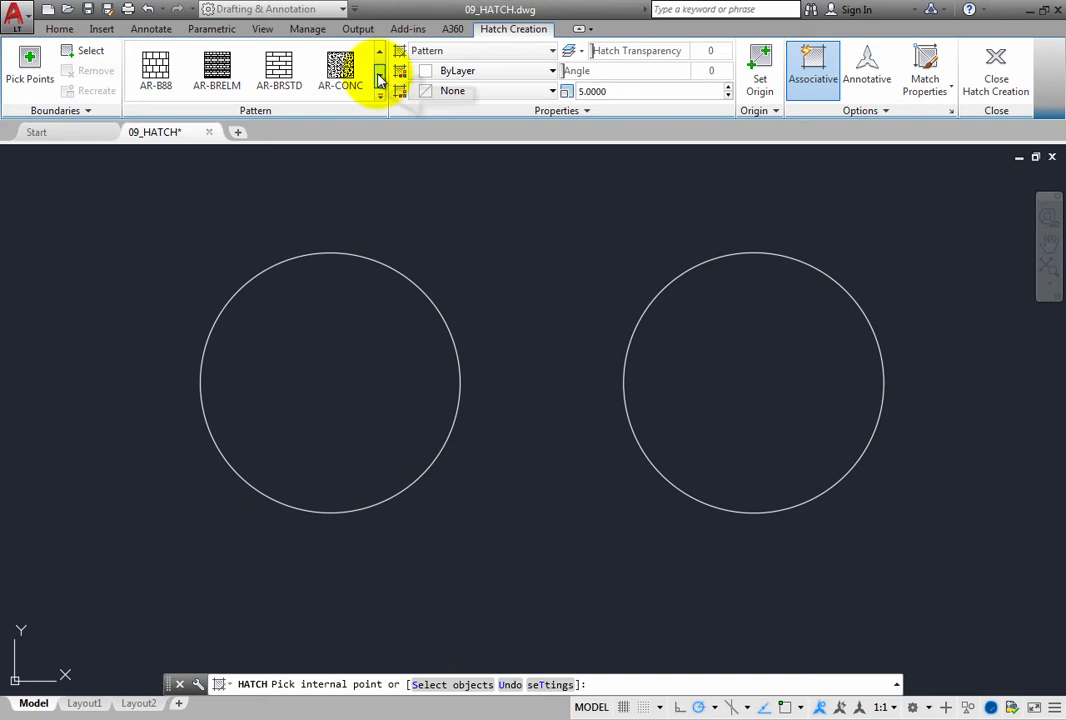
click(380, 90)
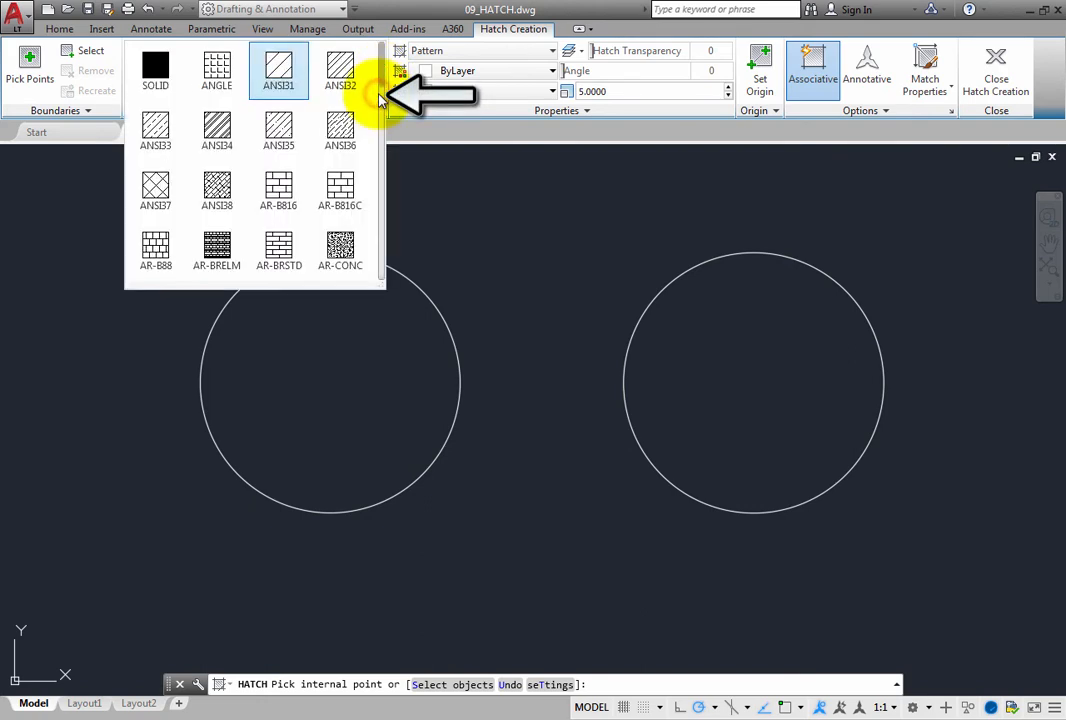
click(490, 90)
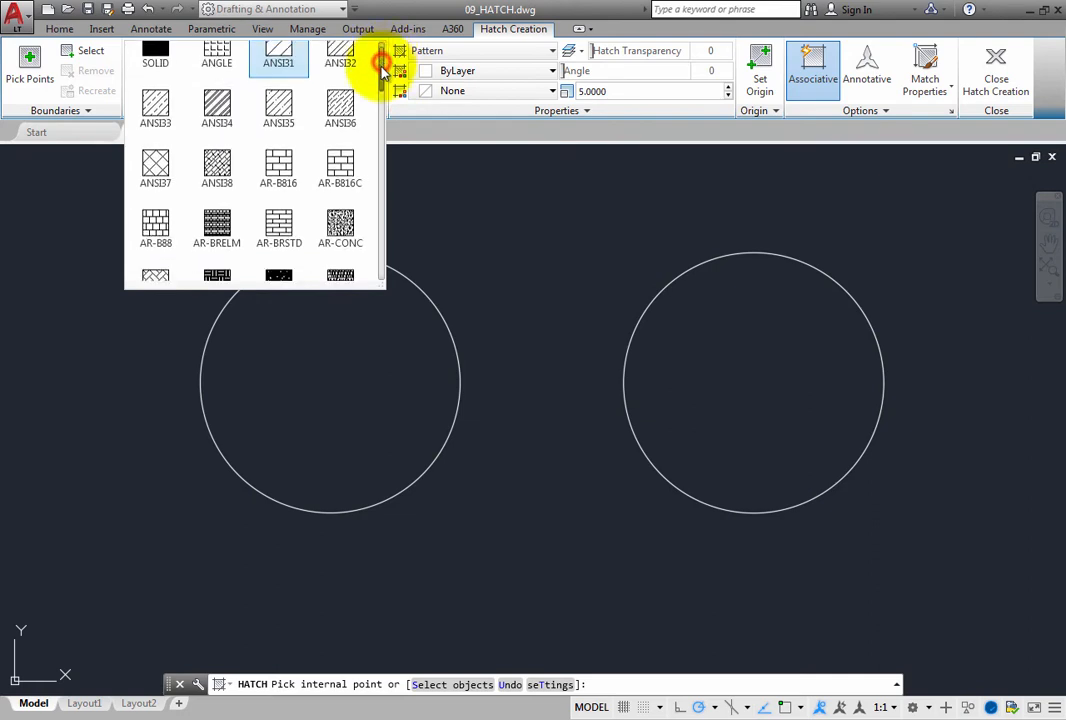
scroll(down, 3)
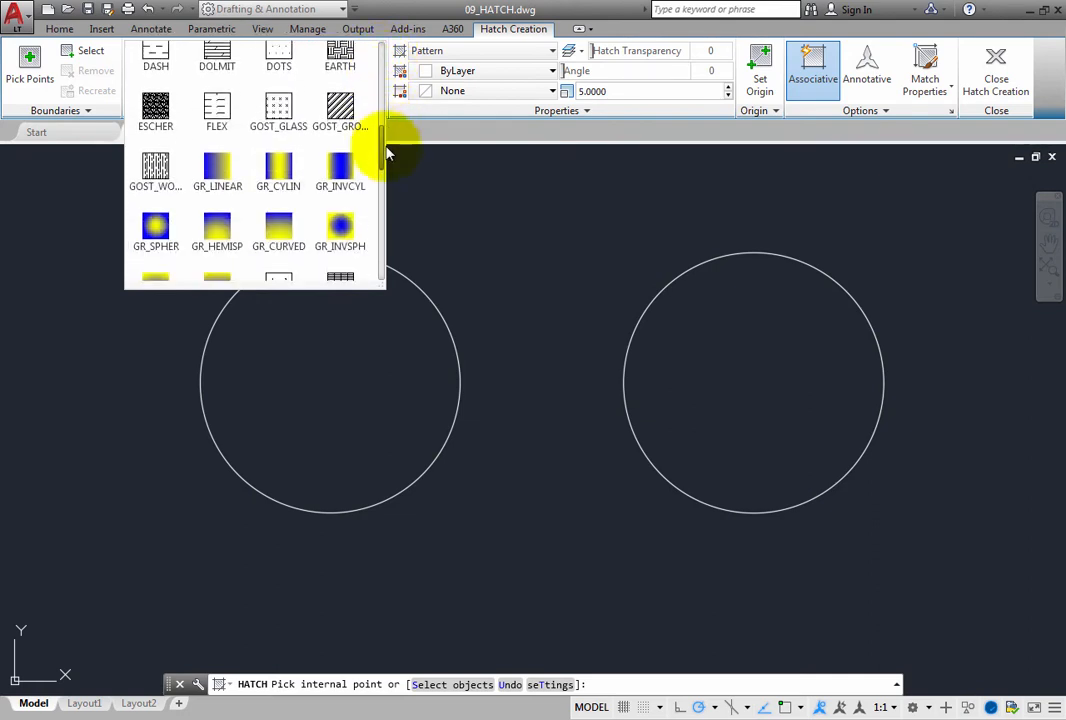
scroll(down, 3)
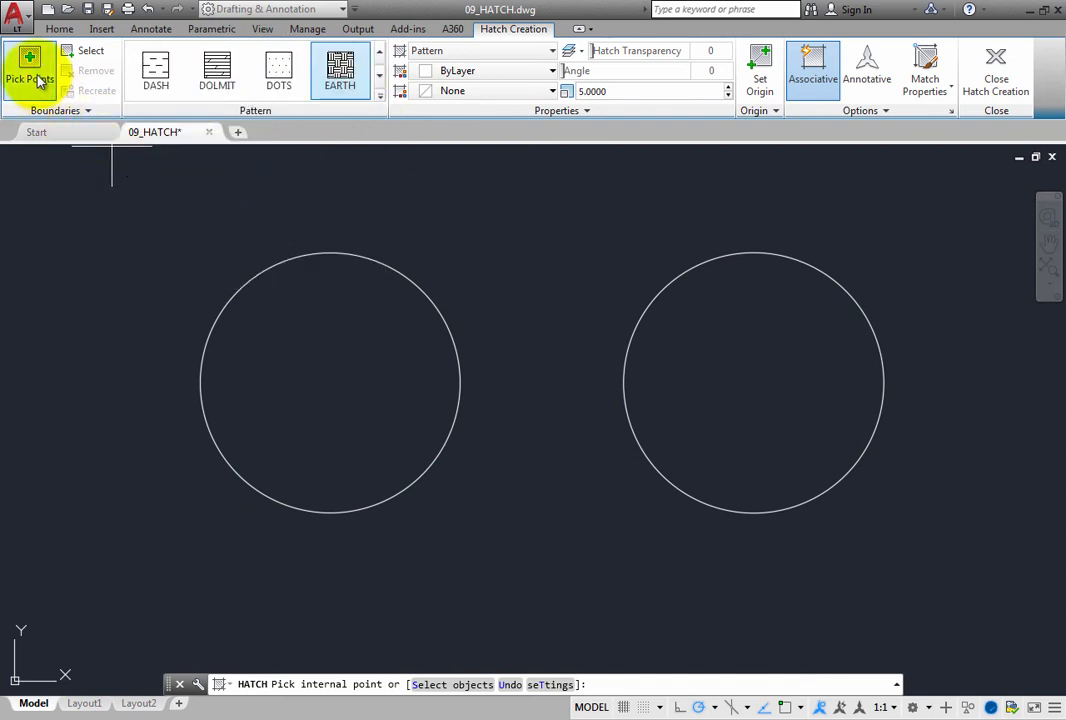
mouse_move(30, 75)
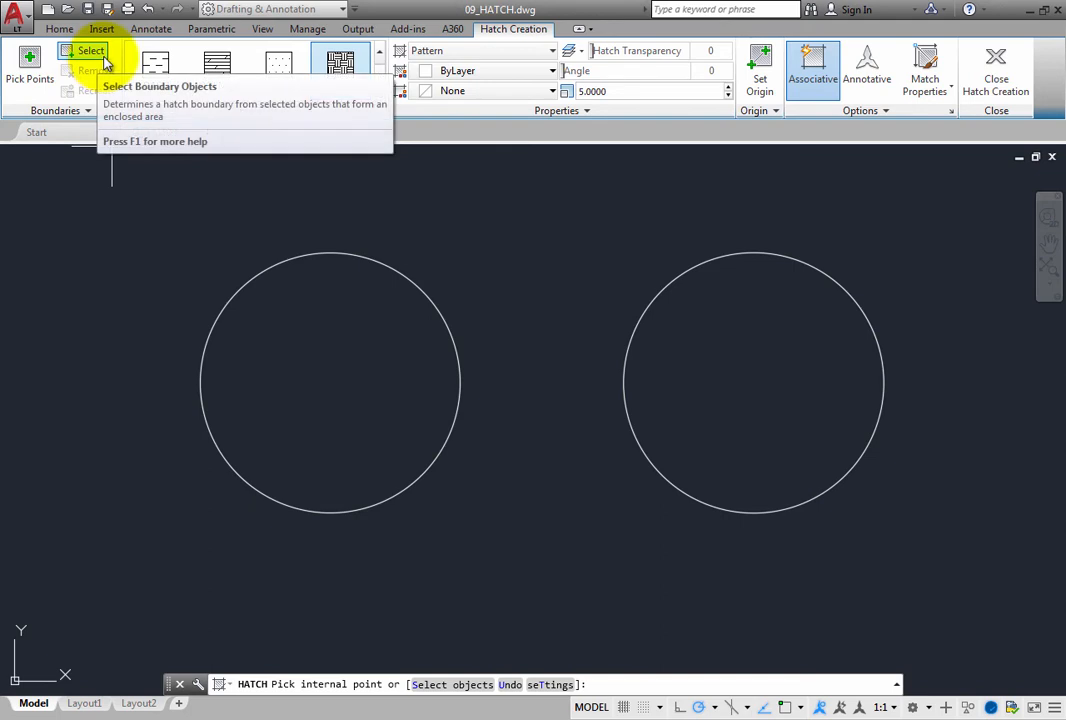
mouse_move(30, 70)
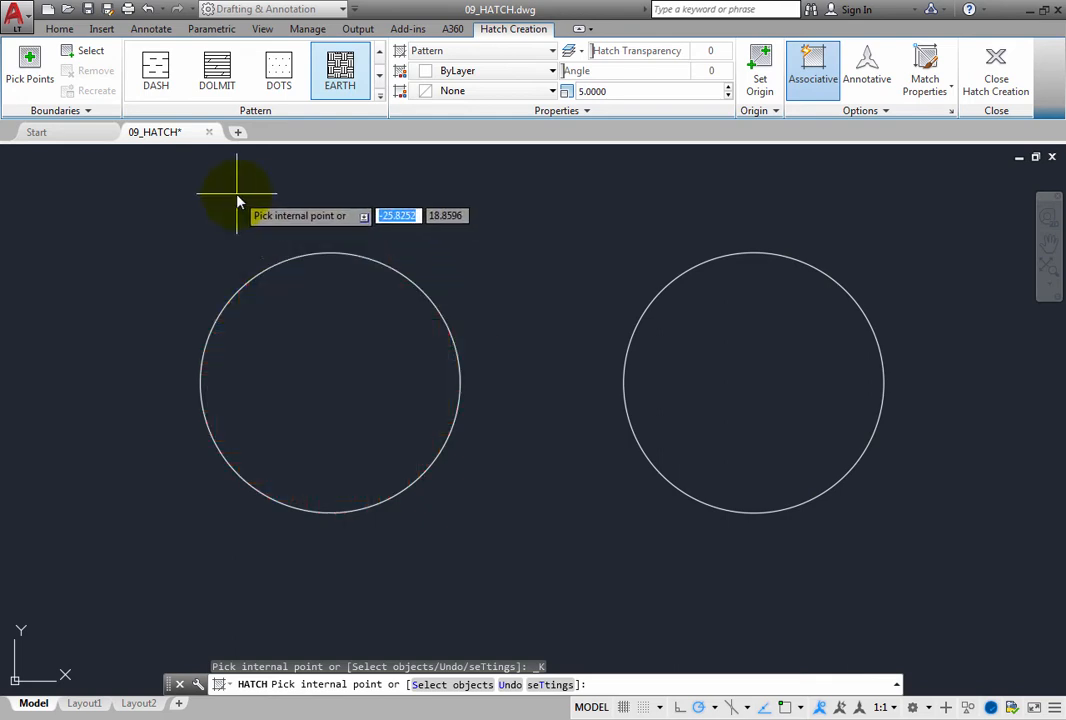
mouse_move(278, 298)
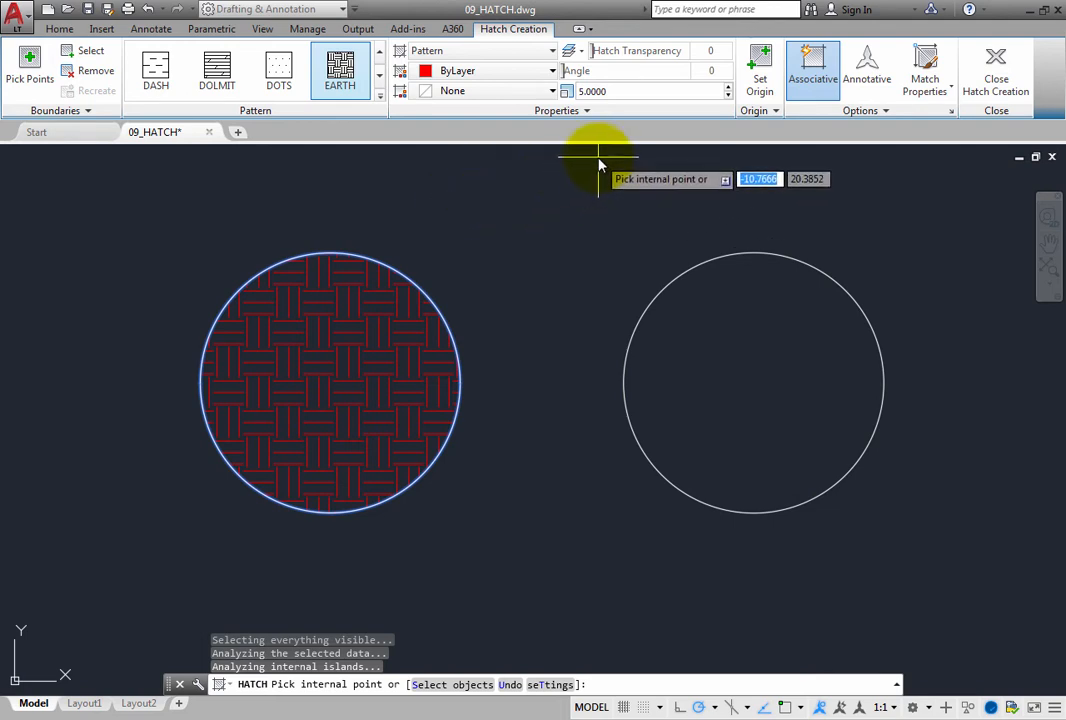
mouse_move(590, 165)
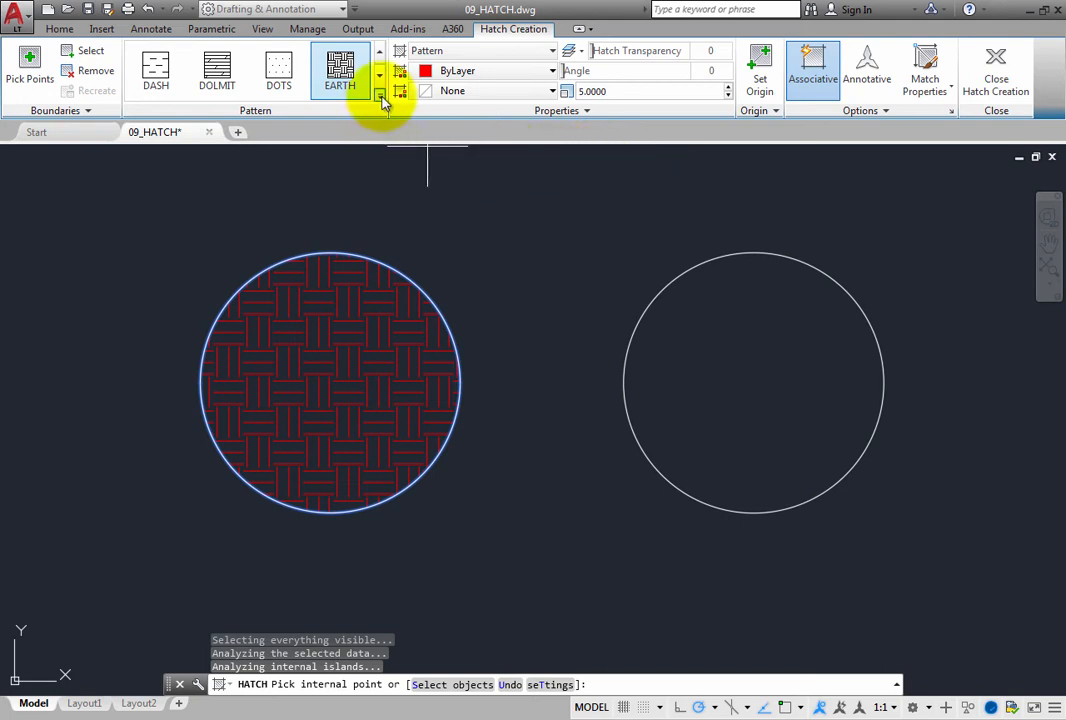
Switch the left circle's hatch from EARTH to ESCHER and set pattern scale to 3.
click(381, 101)
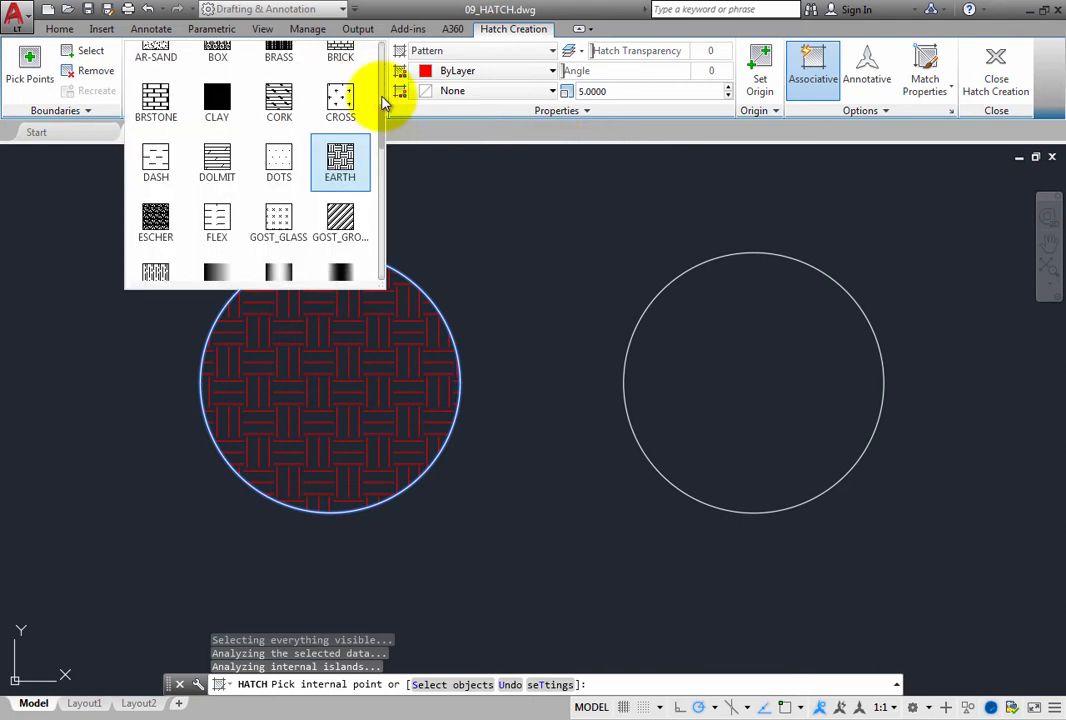
click(155, 218)
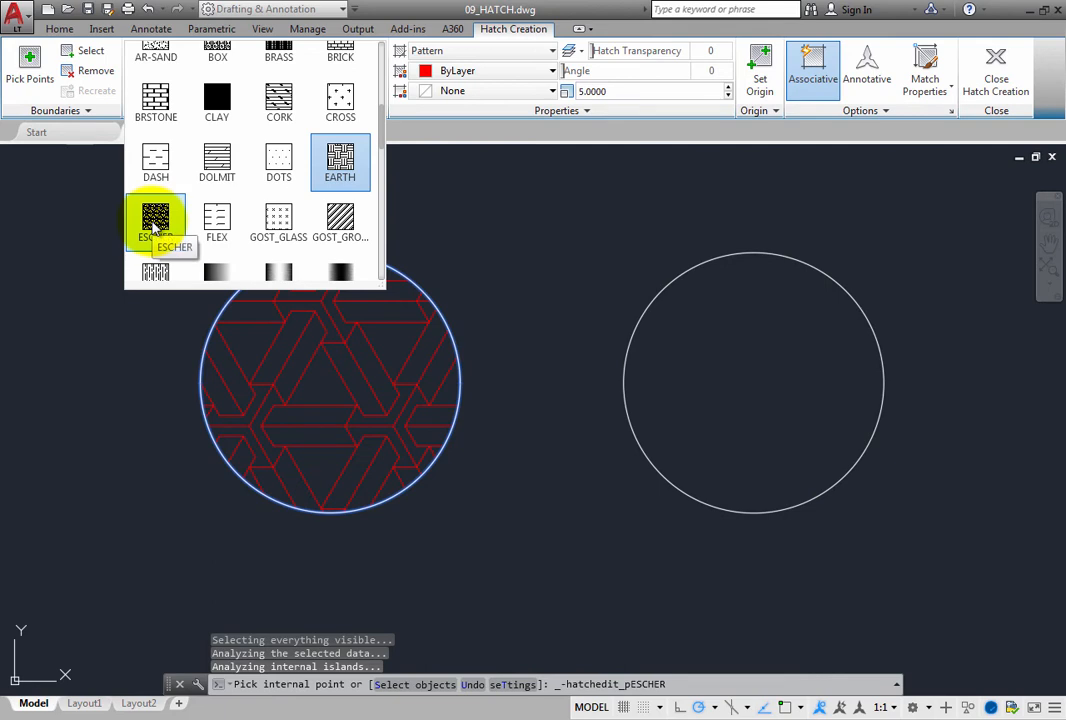
click(155, 220)
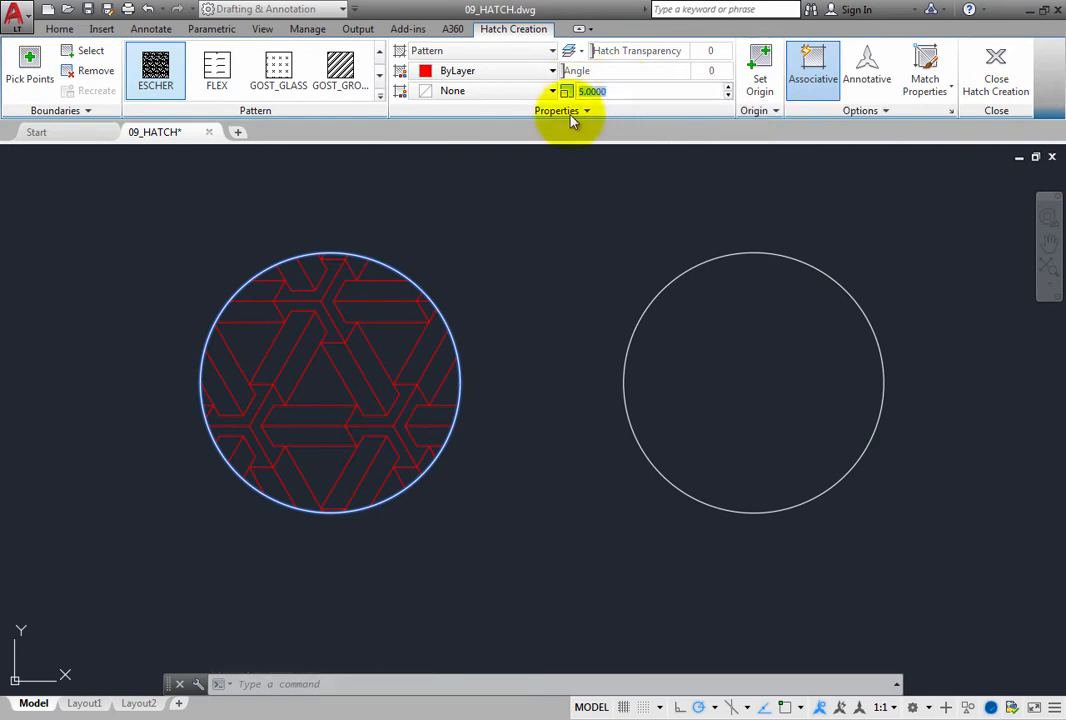
mouse_move(573, 191)
text(2.0000)
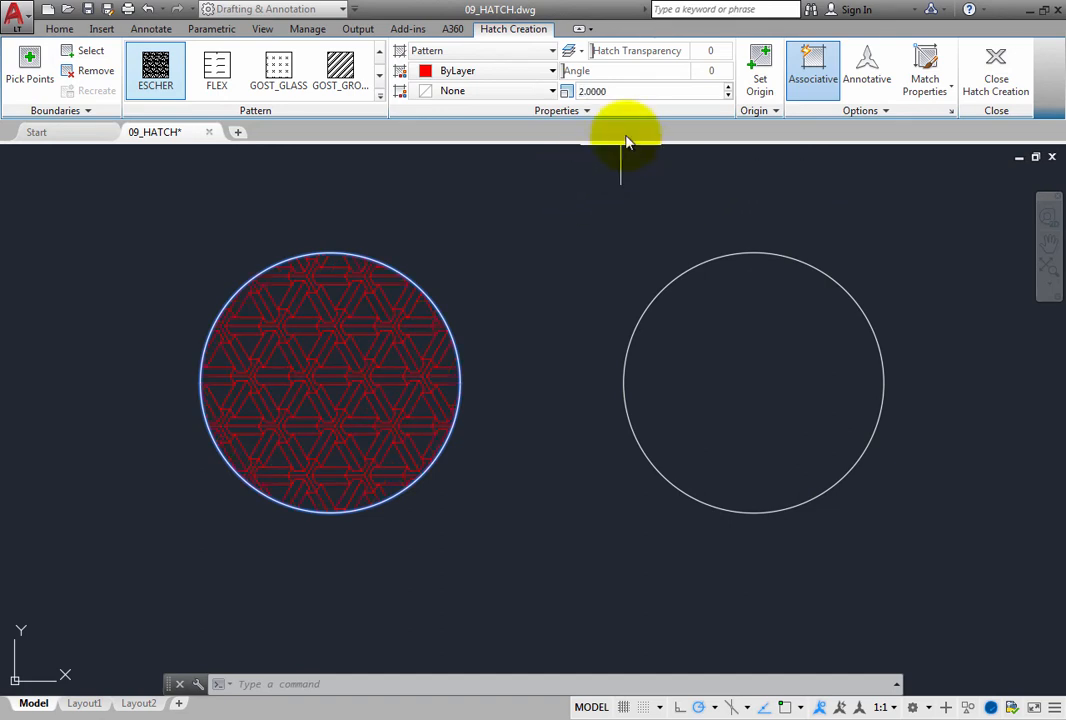
mouse_move(635, 78)
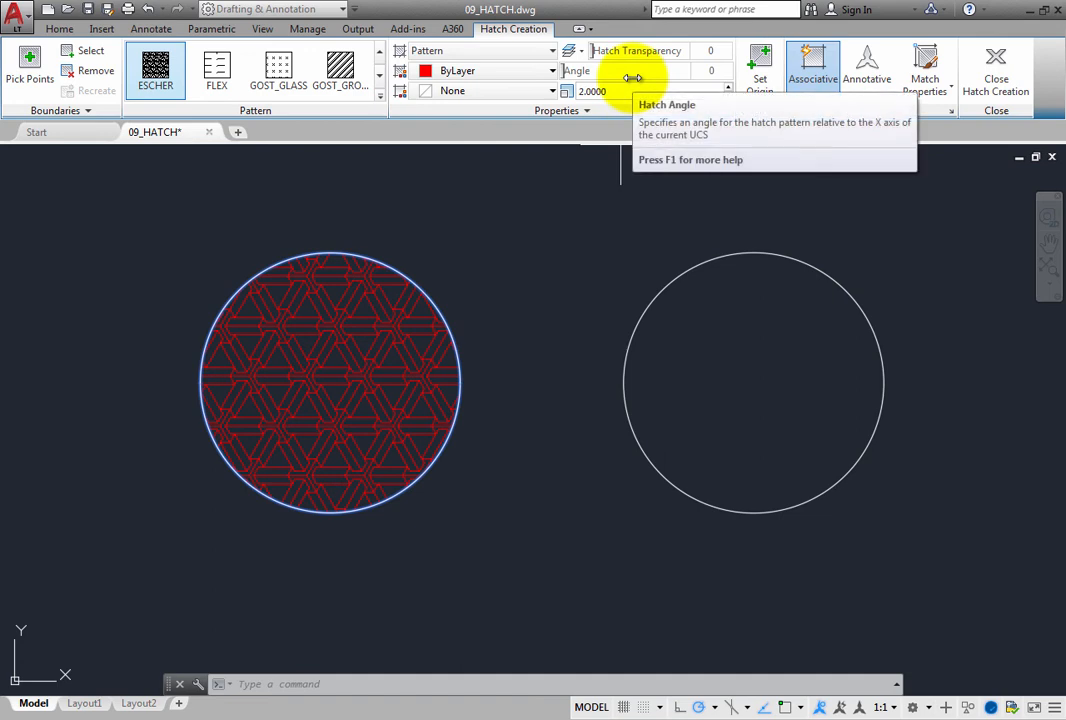
mouse_move(593, 91)
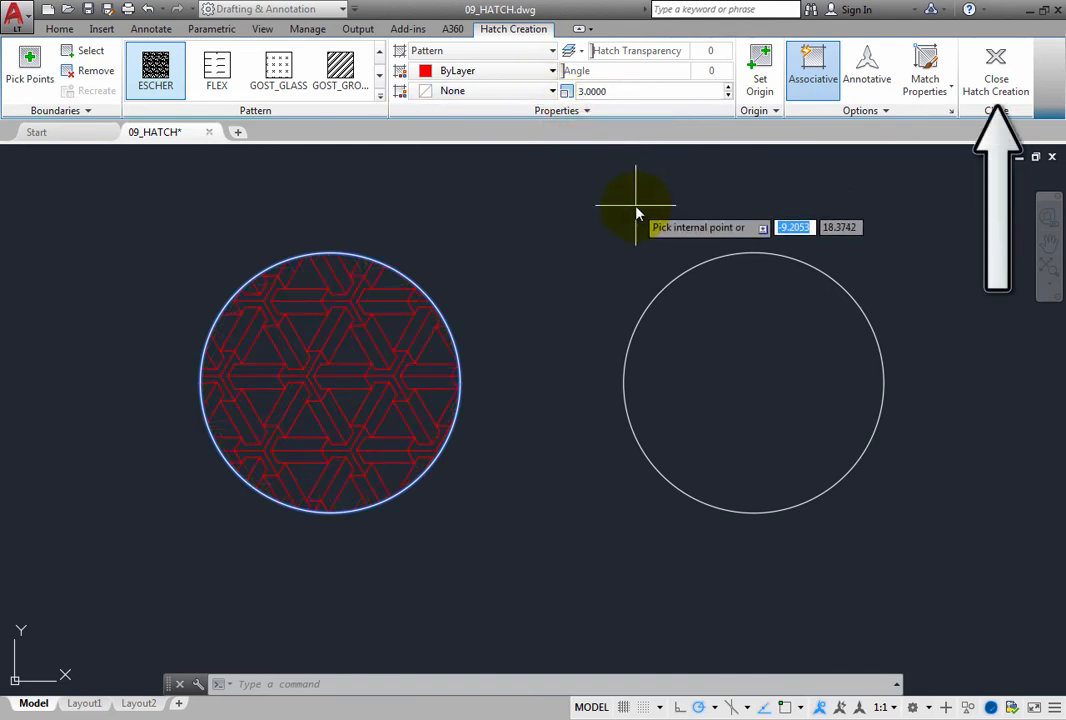
Confirm the red ESCHER hatch at scale 3 and close Hatch Creation.
key(Return)
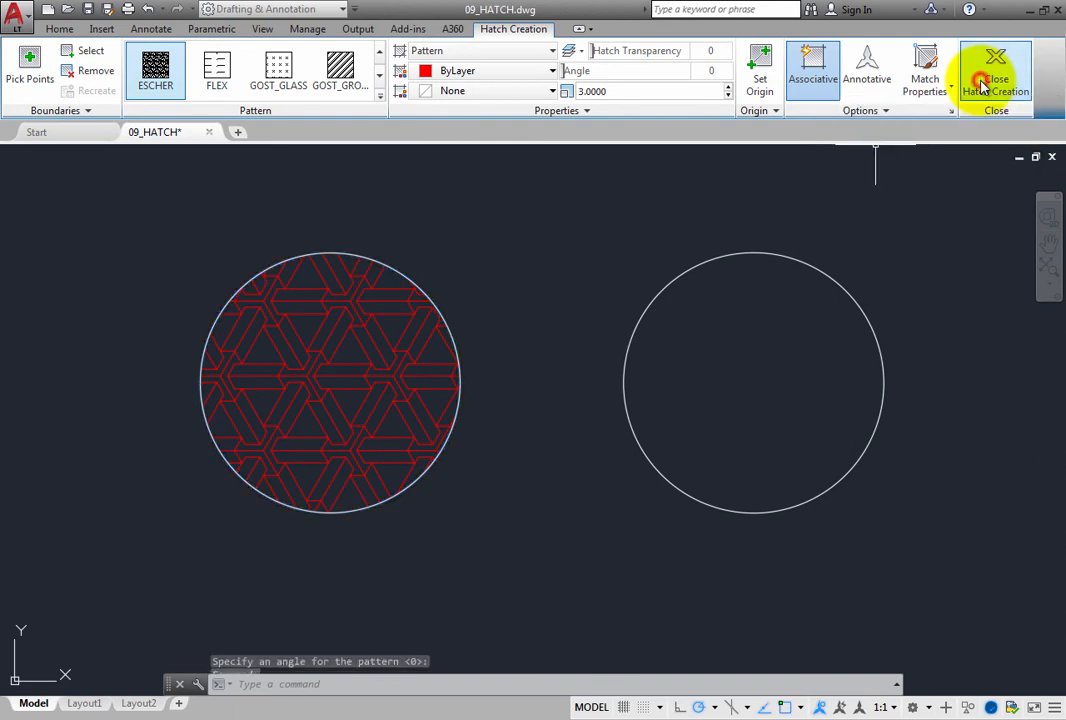
click(994, 70)
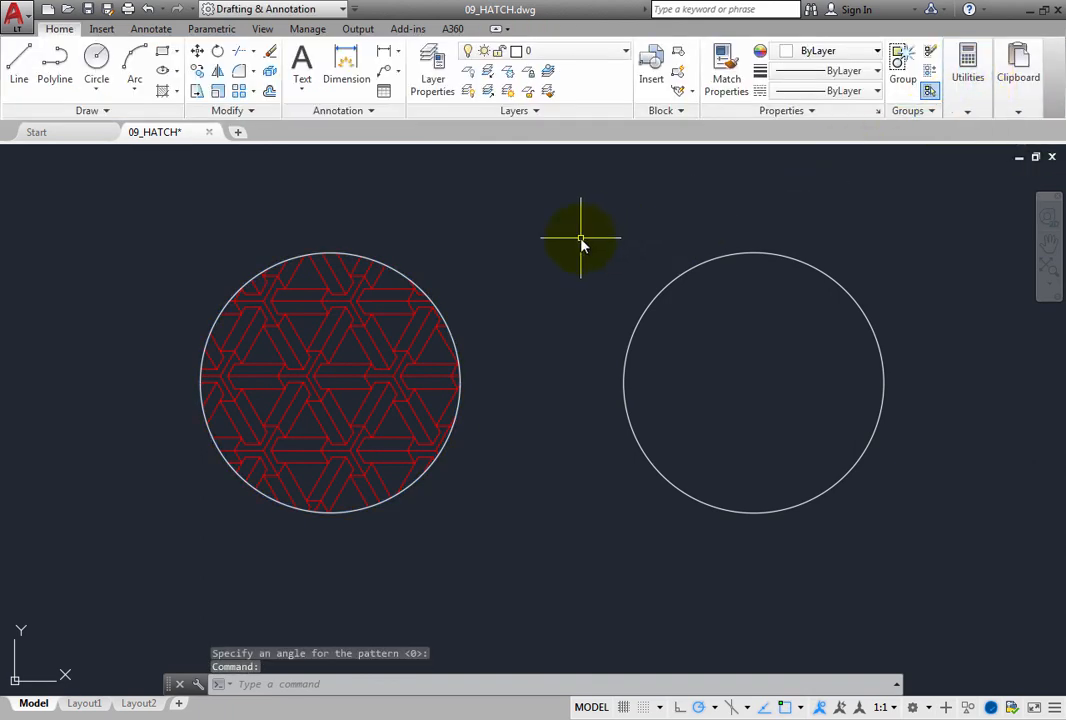
mouse_move(585, 245)
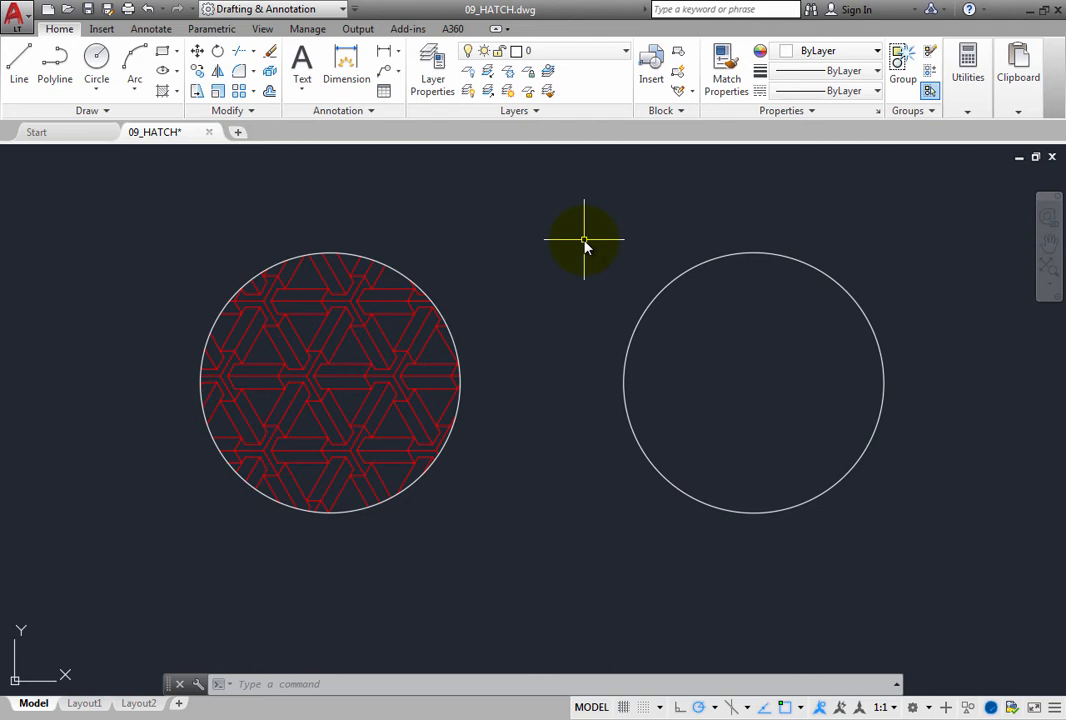
mouse_move(165, 130)
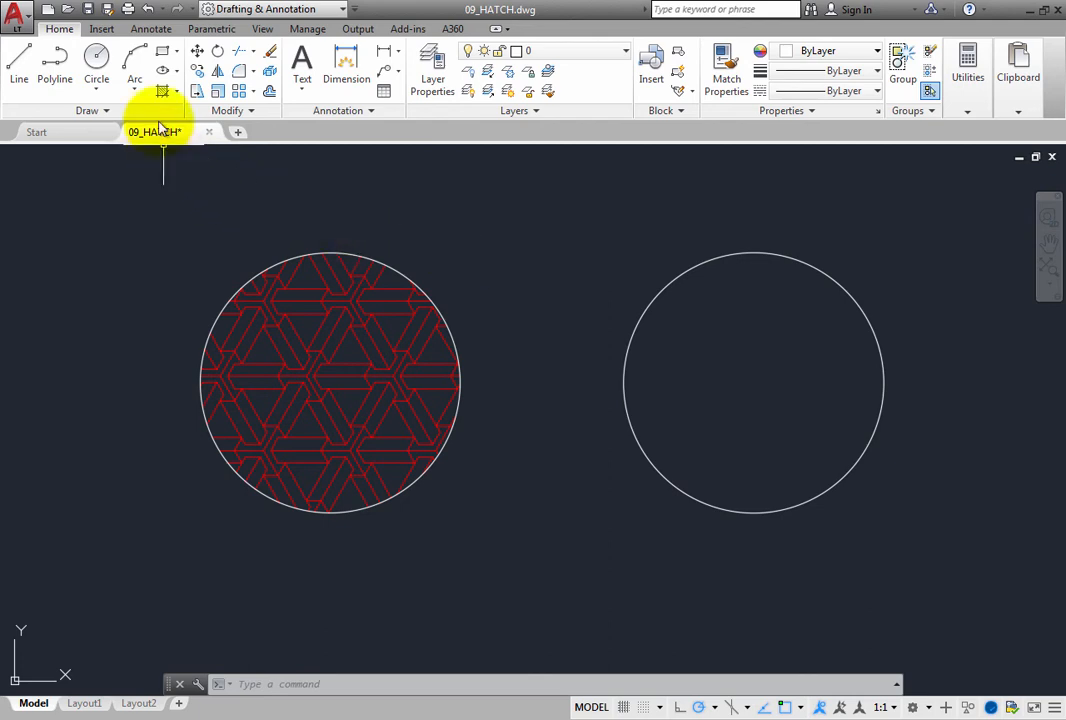
Start a new hatch and change its type to a blue-to-yellow Gradient fill.
click(162, 85)
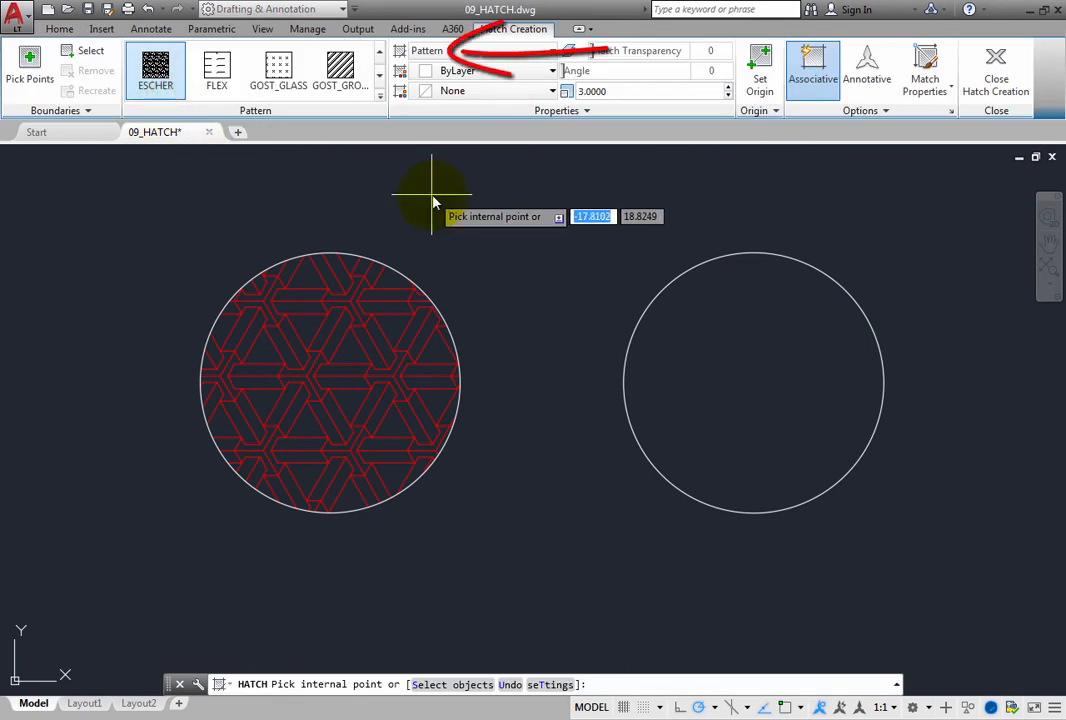
mouse_move(438, 198)
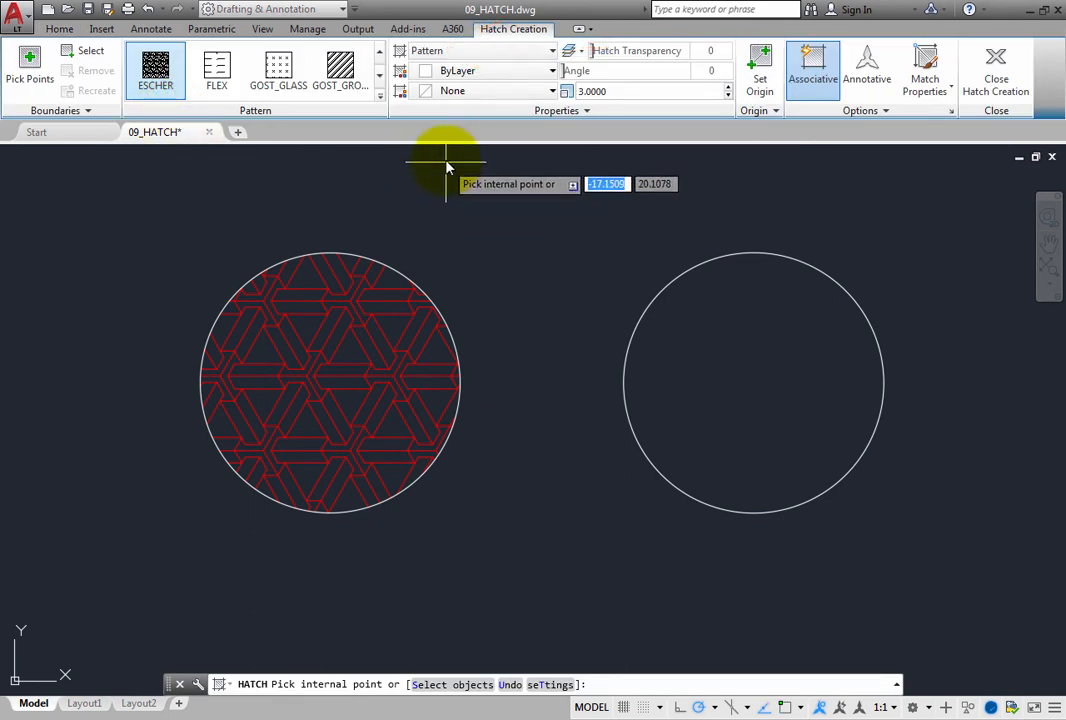
mouse_move(480, 50)
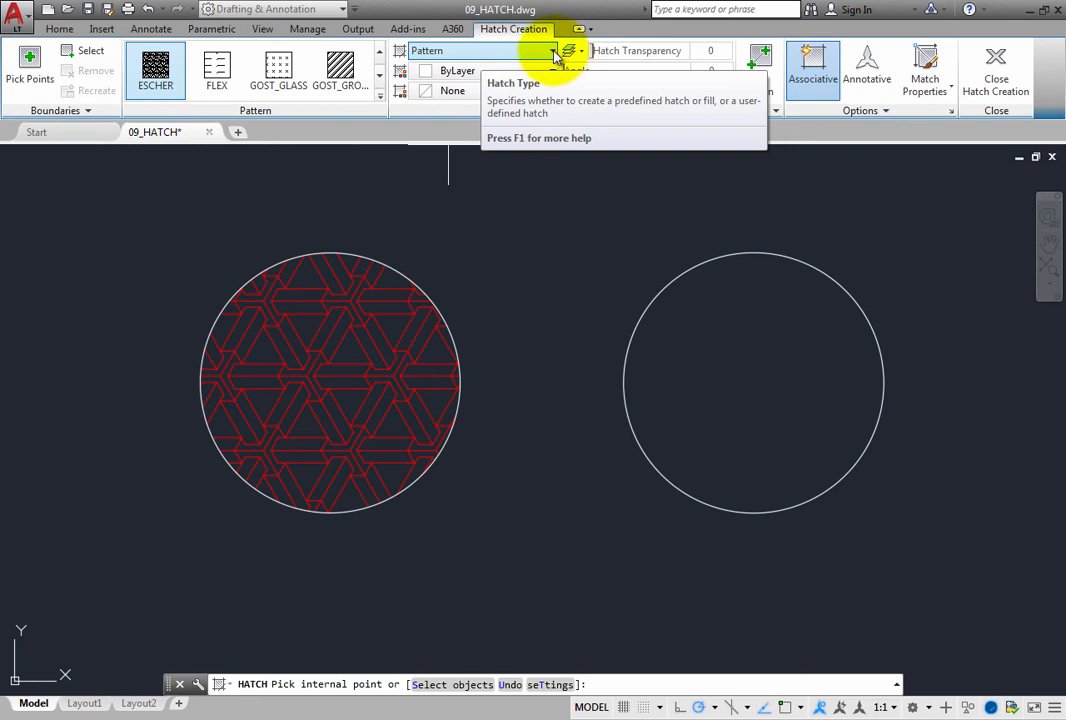
click(580, 50)
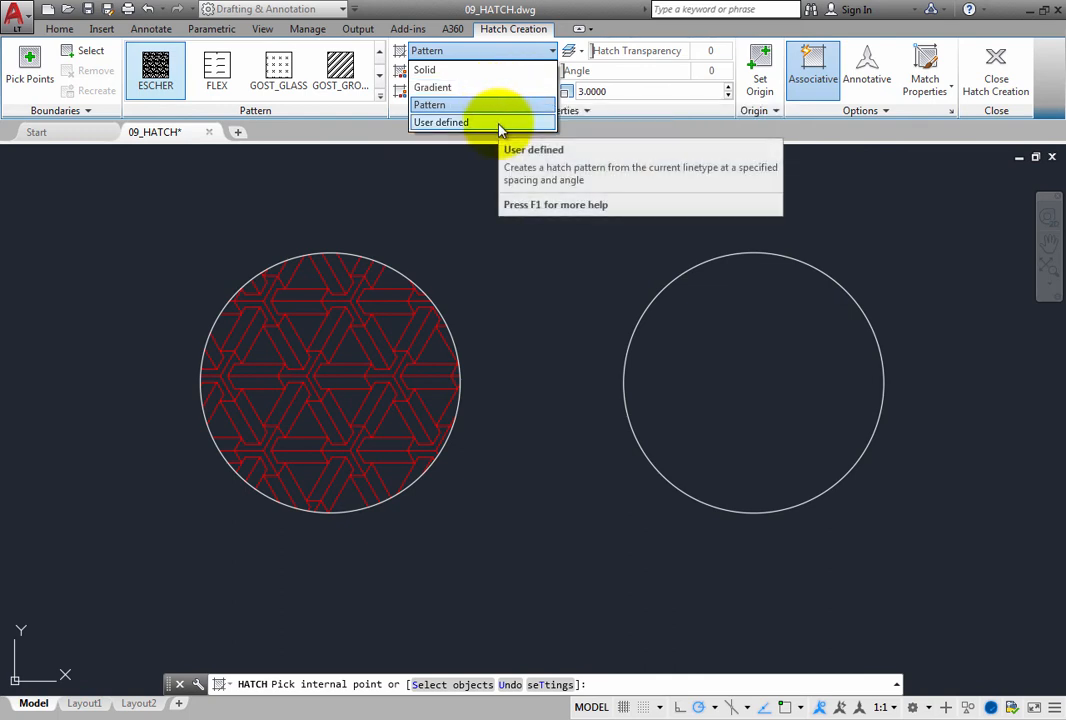
mouse_move(500, 104)
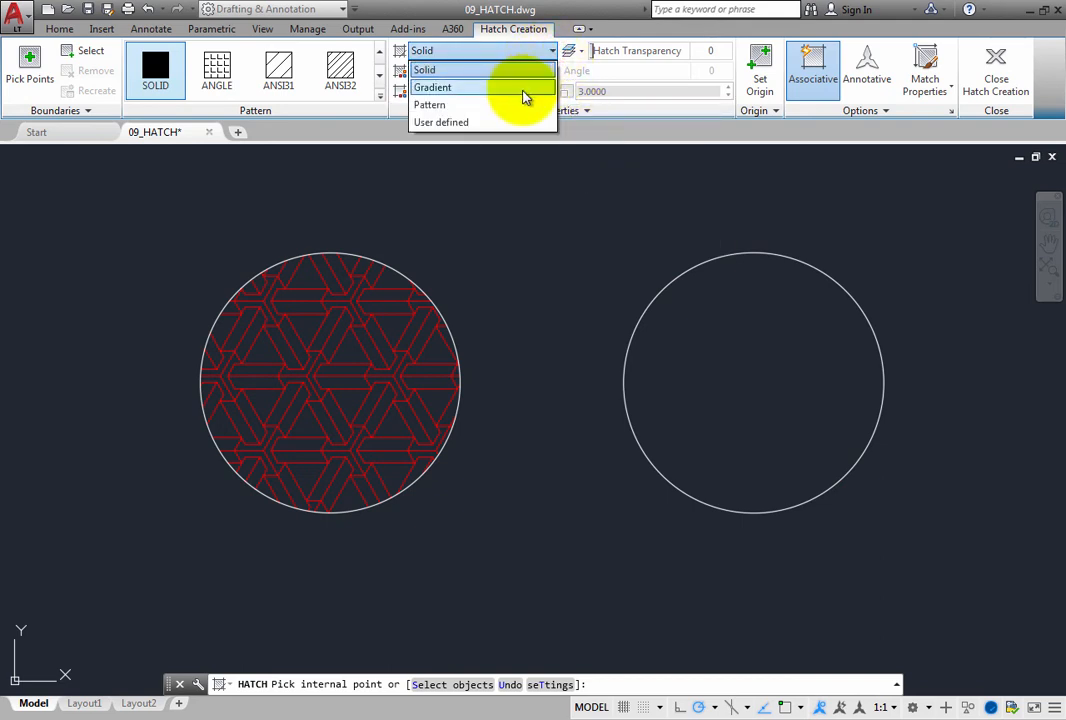
click(433, 87)
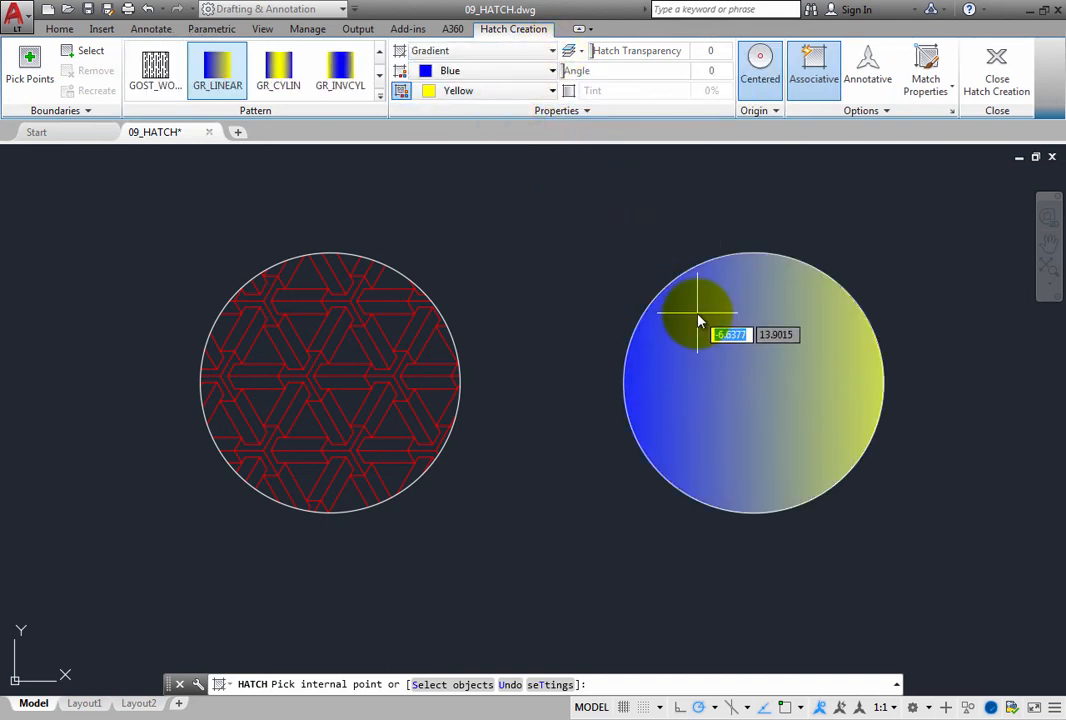
mouse_move(700, 320)
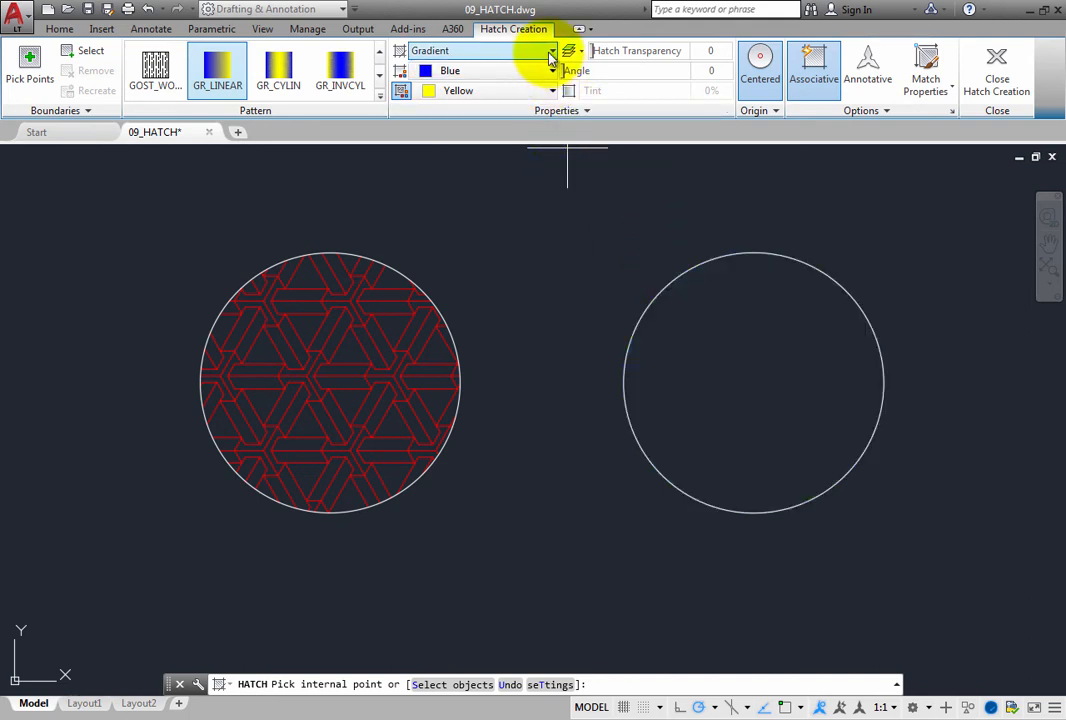
Make the hatch user-defined lines at spacing 2 with Double crosshatch enabled.
click(551, 50)
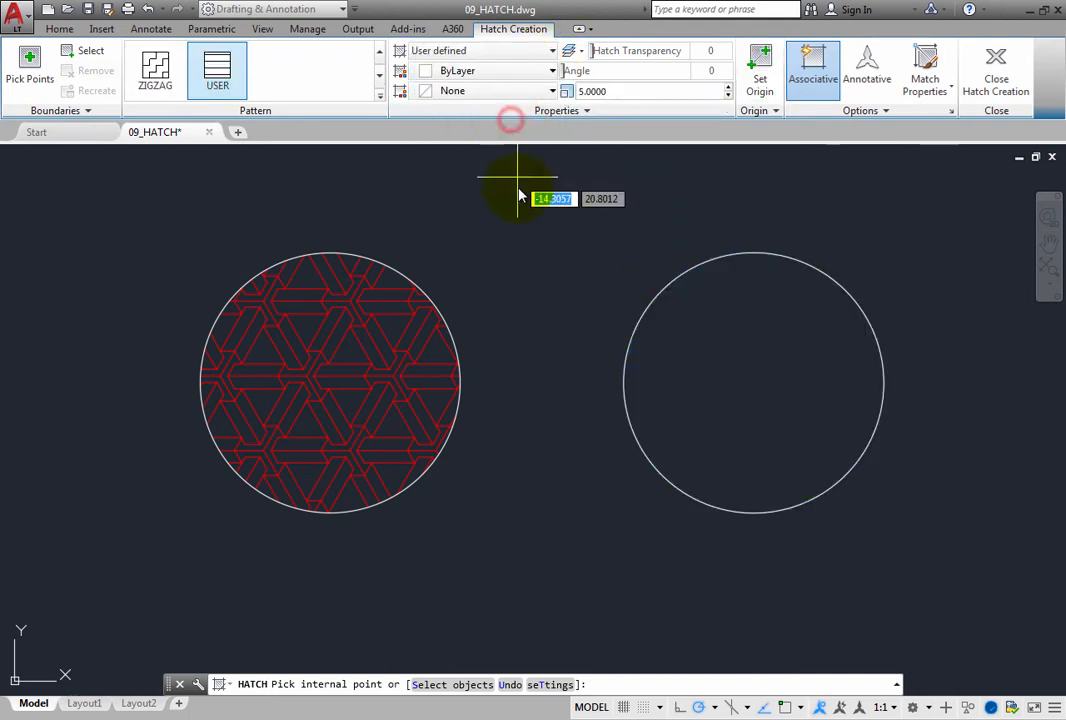
mouse_move(527, 225)
text(2.0000)
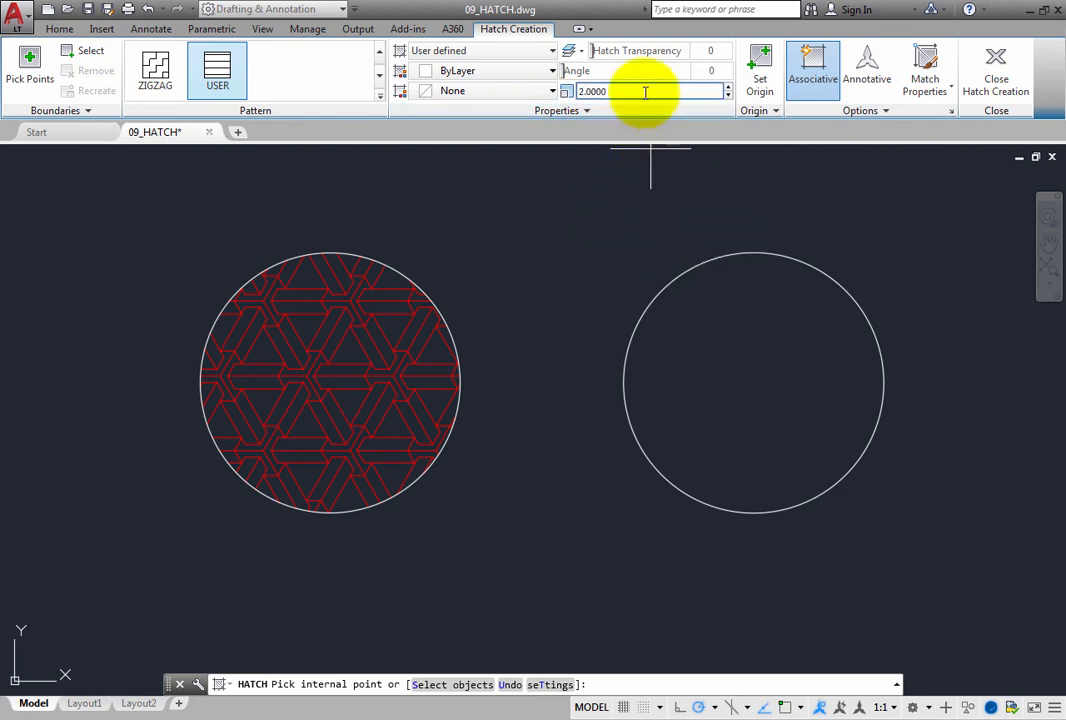
mouse_move(650, 91)
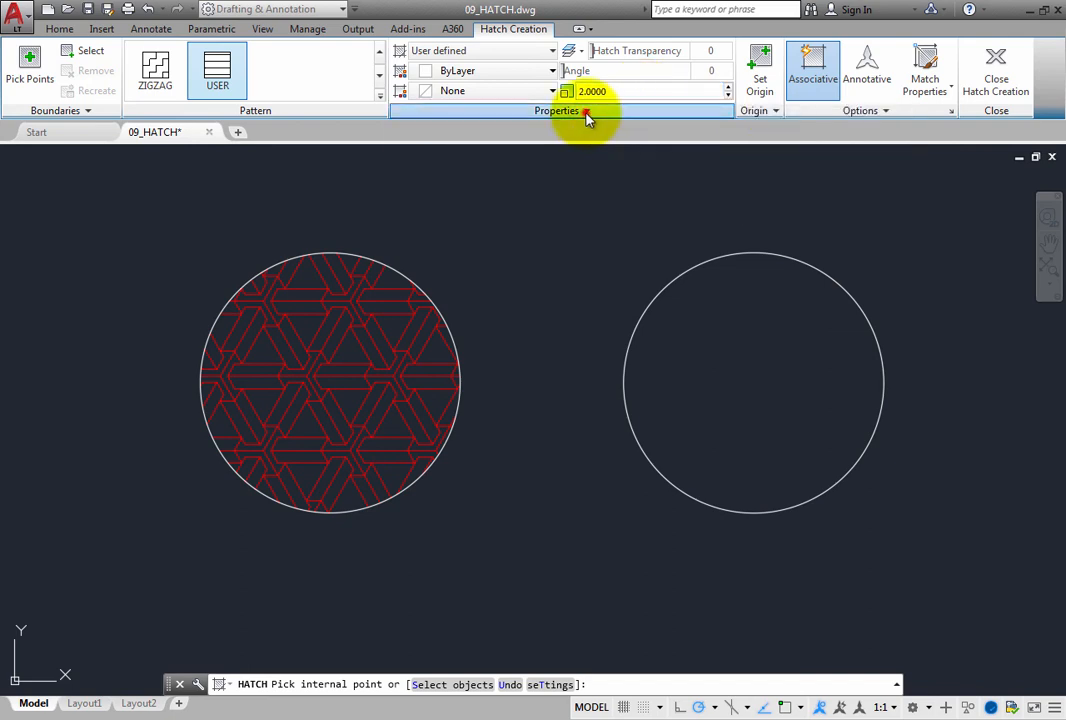
click(587, 110)
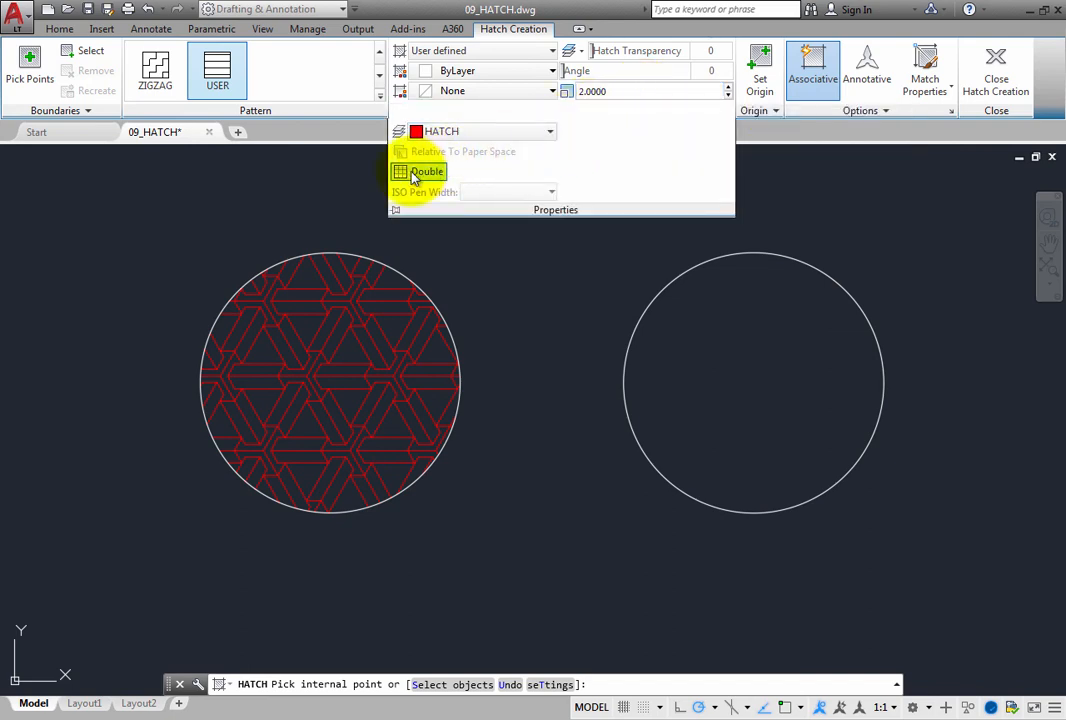
mouse_move(418, 171)
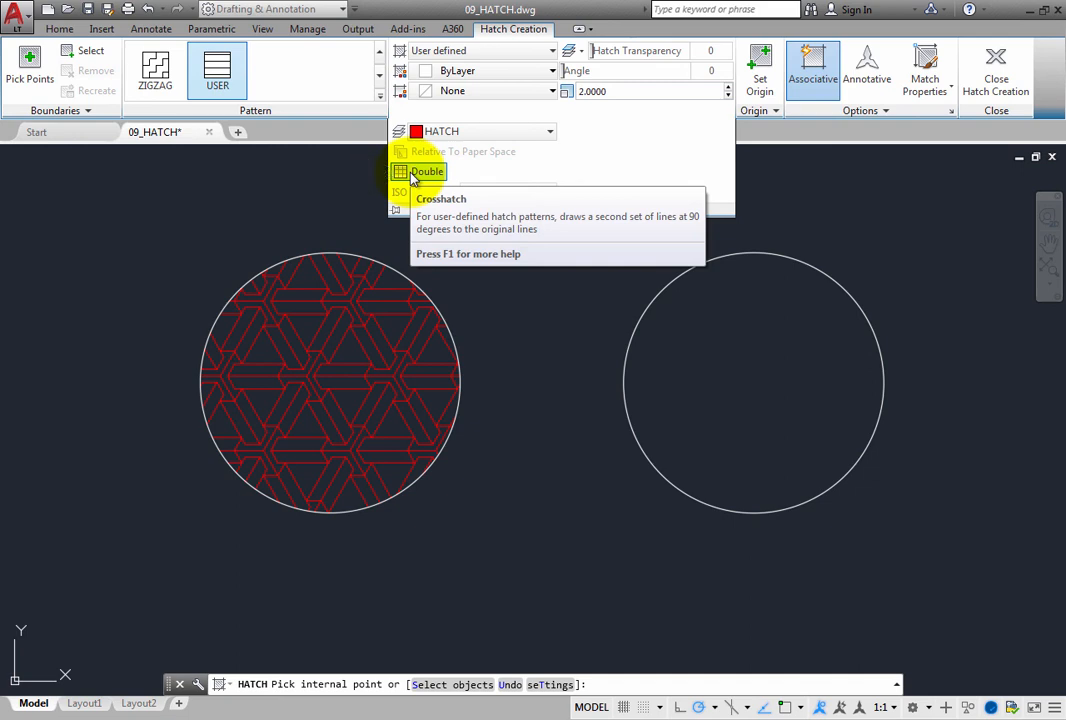
click(401, 171)
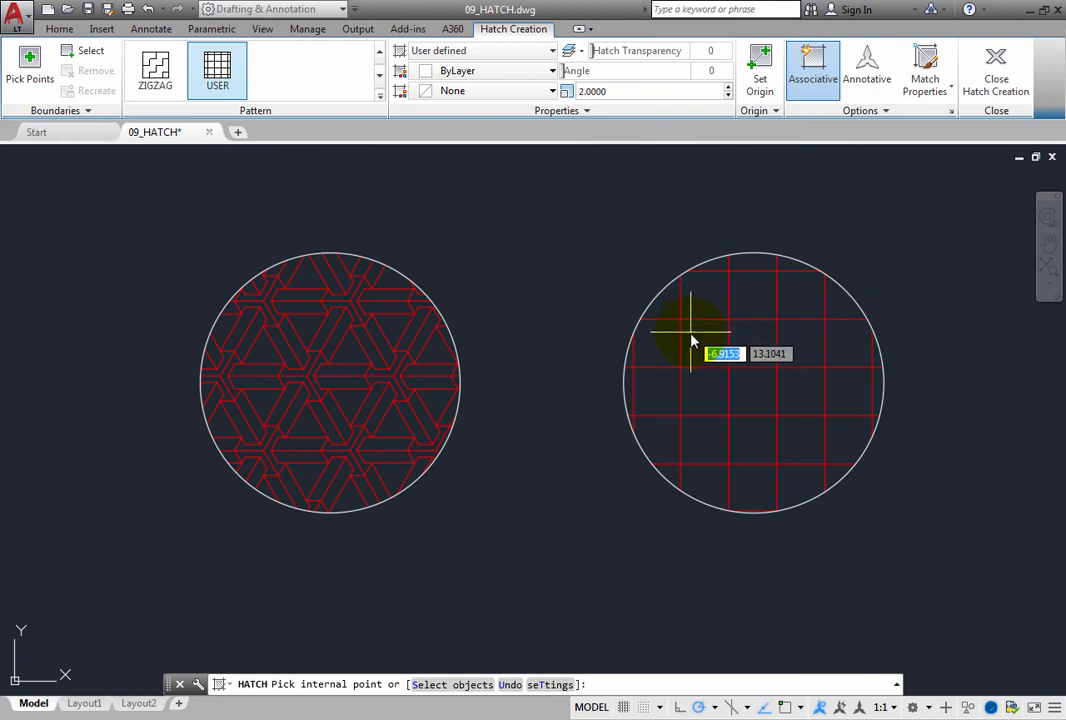
mouse_move(693, 330)
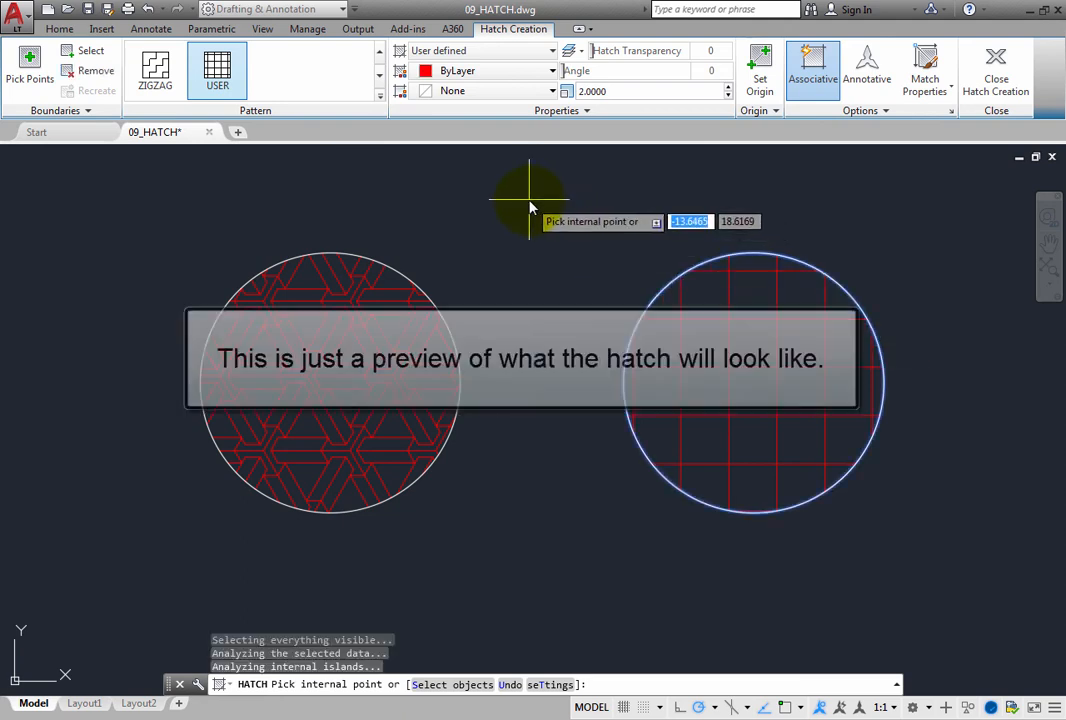
mouse_move(540, 205)
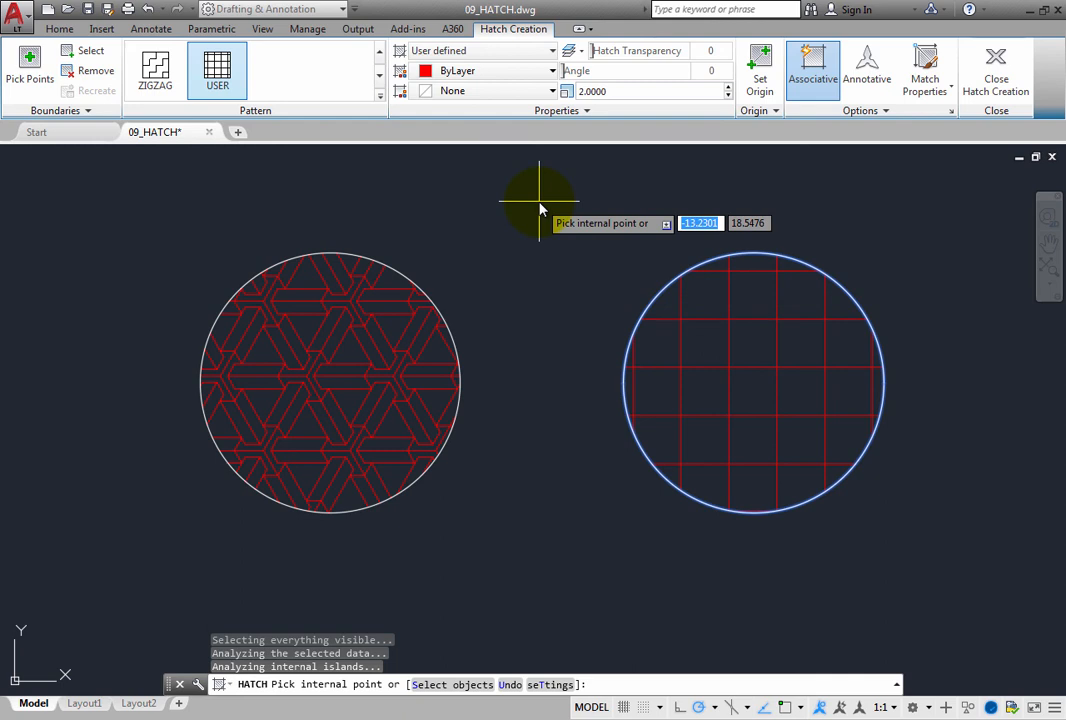
Fill the right circle with a red 45° crosshatch at spacing 1 and end hatching.
click(650, 91)
text(1.0000)
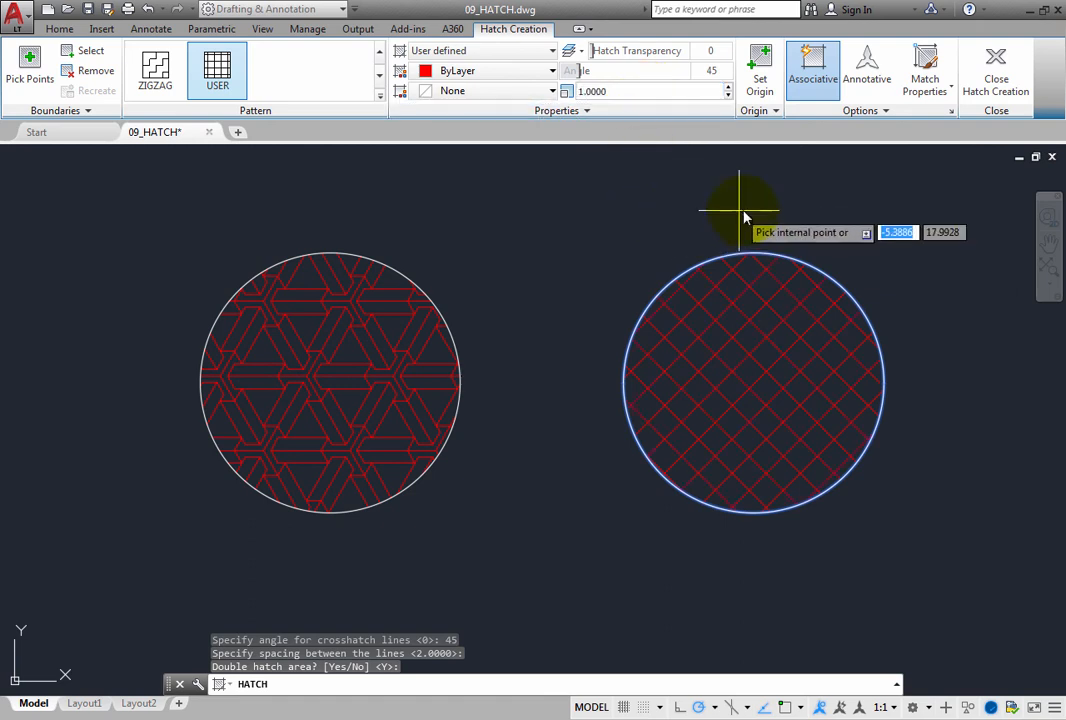
mouse_move(995, 70)
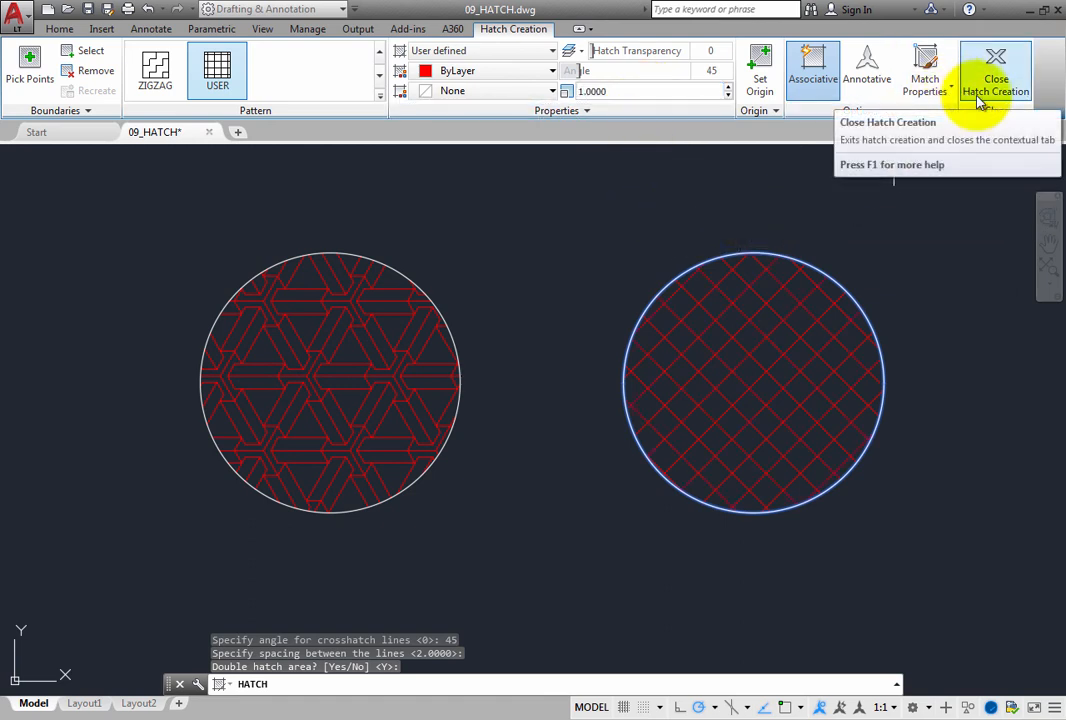
click(995, 70)
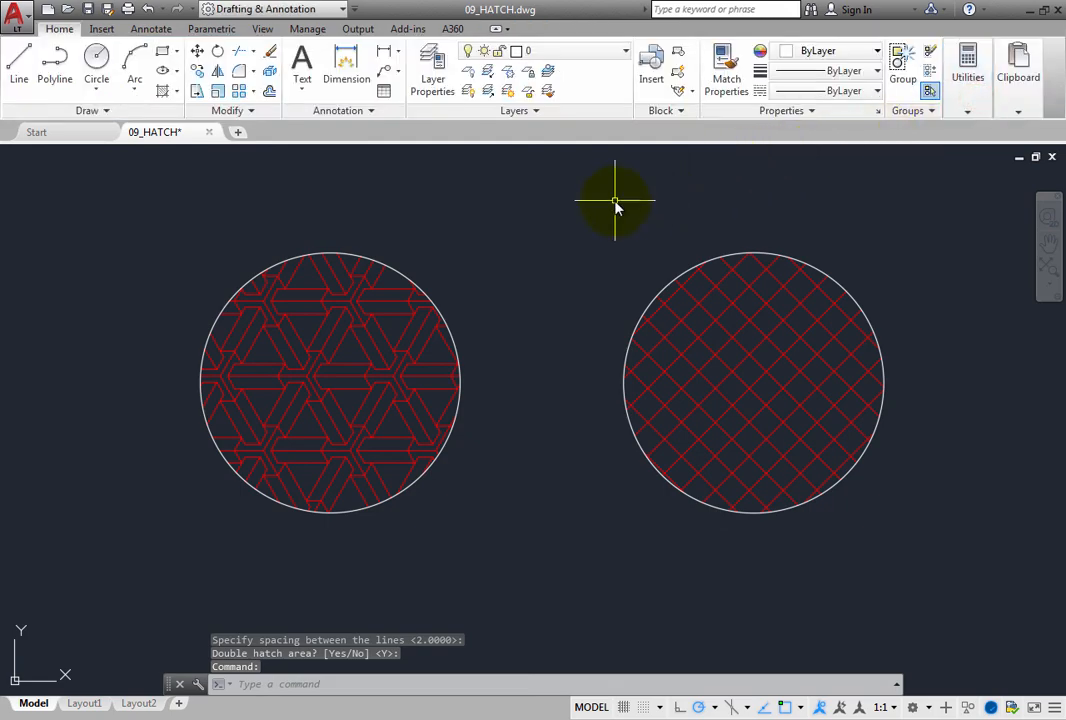